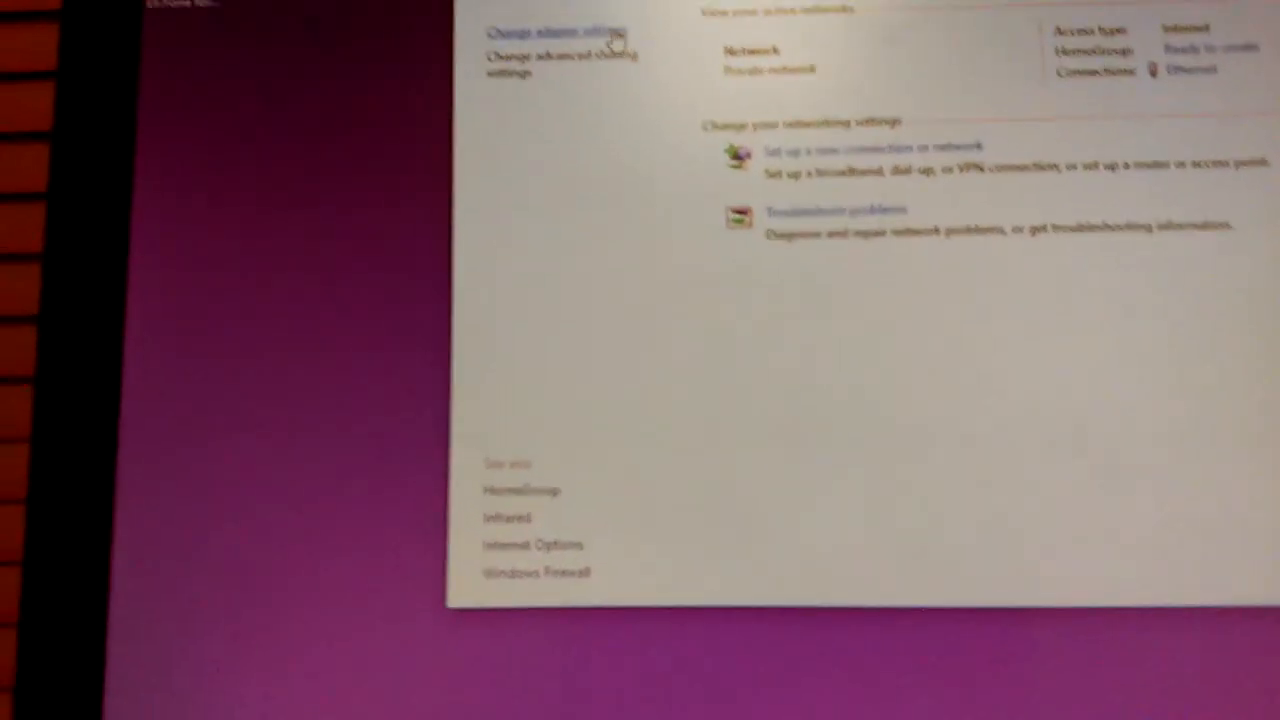
# Show the adapter list in Network Connections and select the Wi-Fi adapter
pyautogui.click(552, 30)
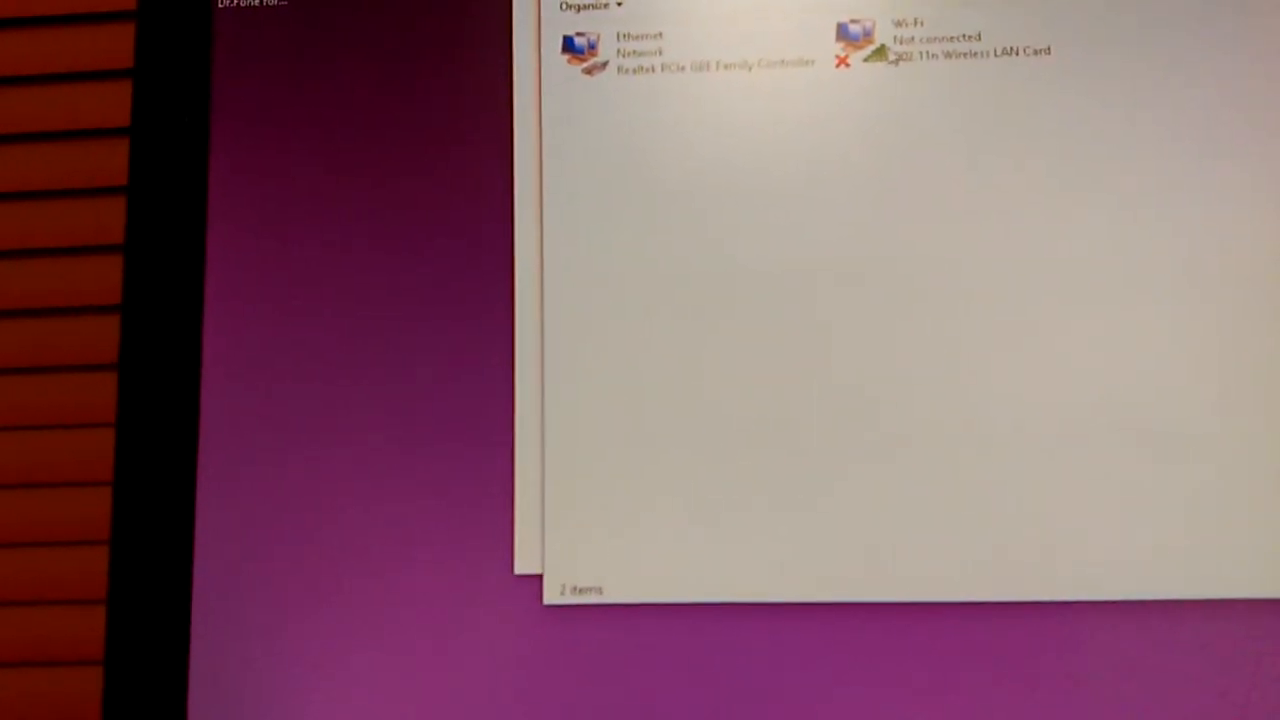
pyautogui.click(950, 50)
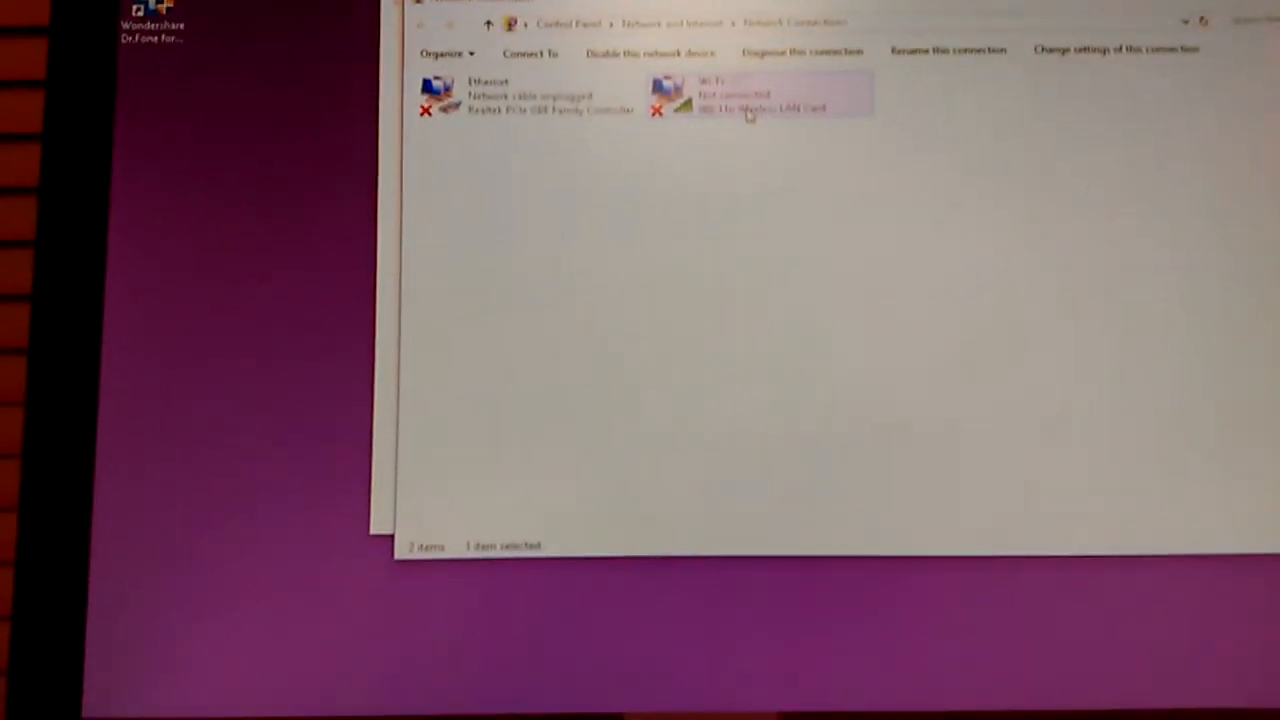
pyautogui.rightClick(750, 96)
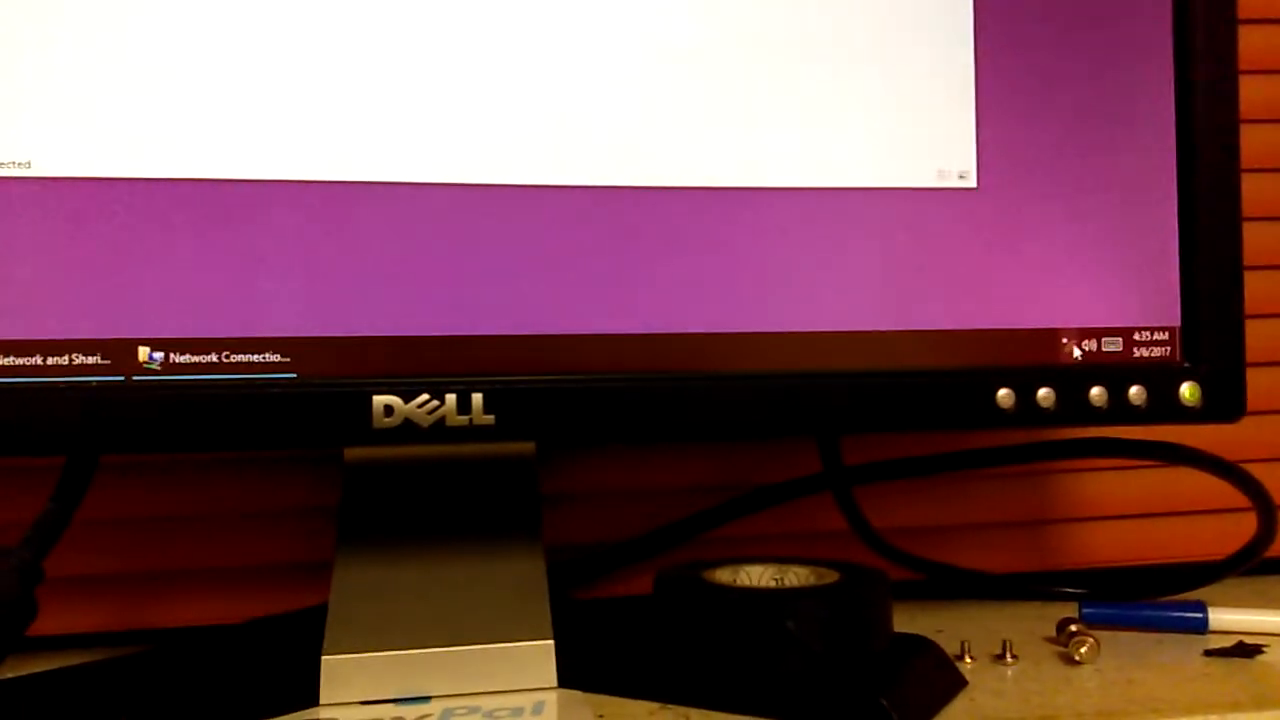
# Connect to the open xfinitywifi network from the taskbar network flyout
pyautogui.click(1072, 346)
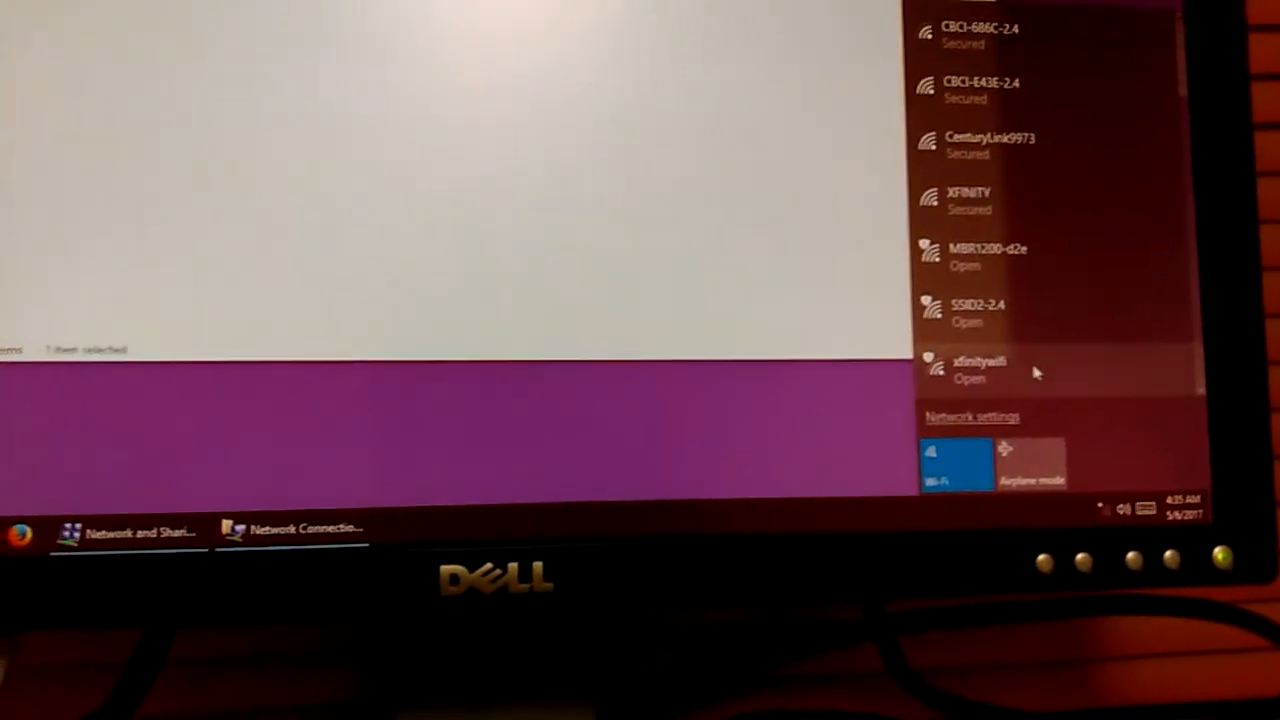
pyautogui.click(980, 362)
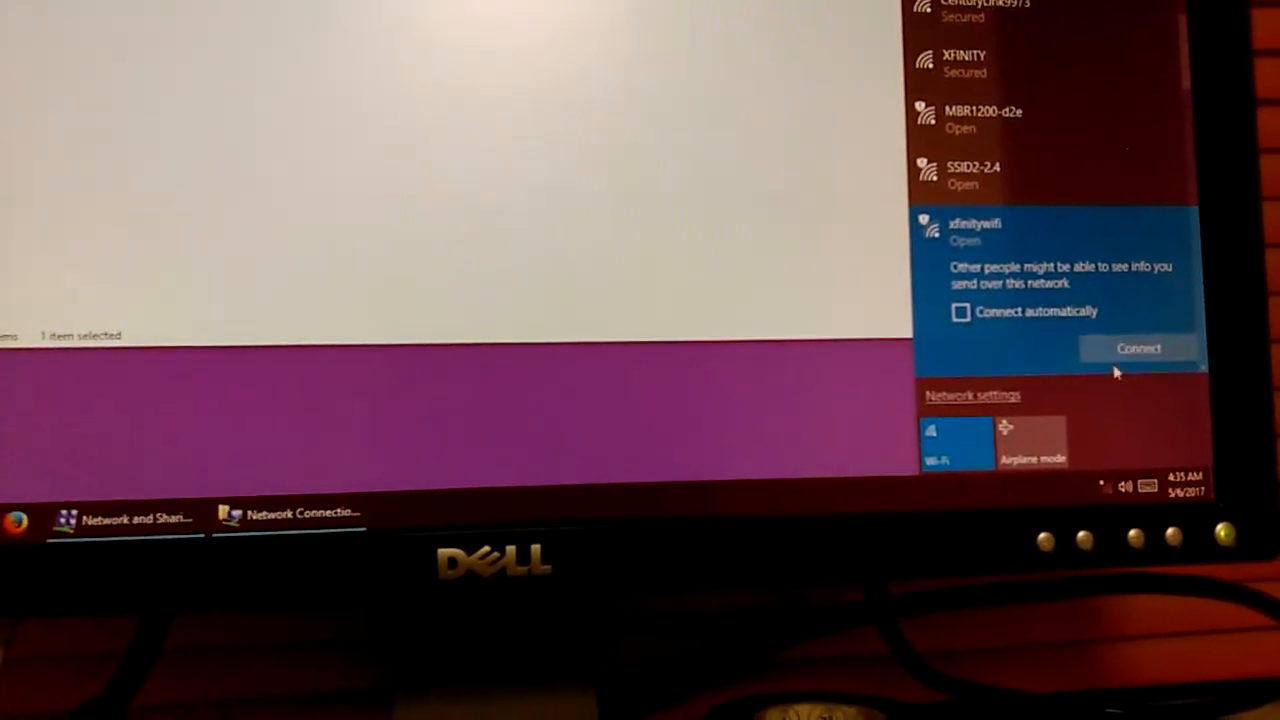
pyautogui.click(1138, 348)
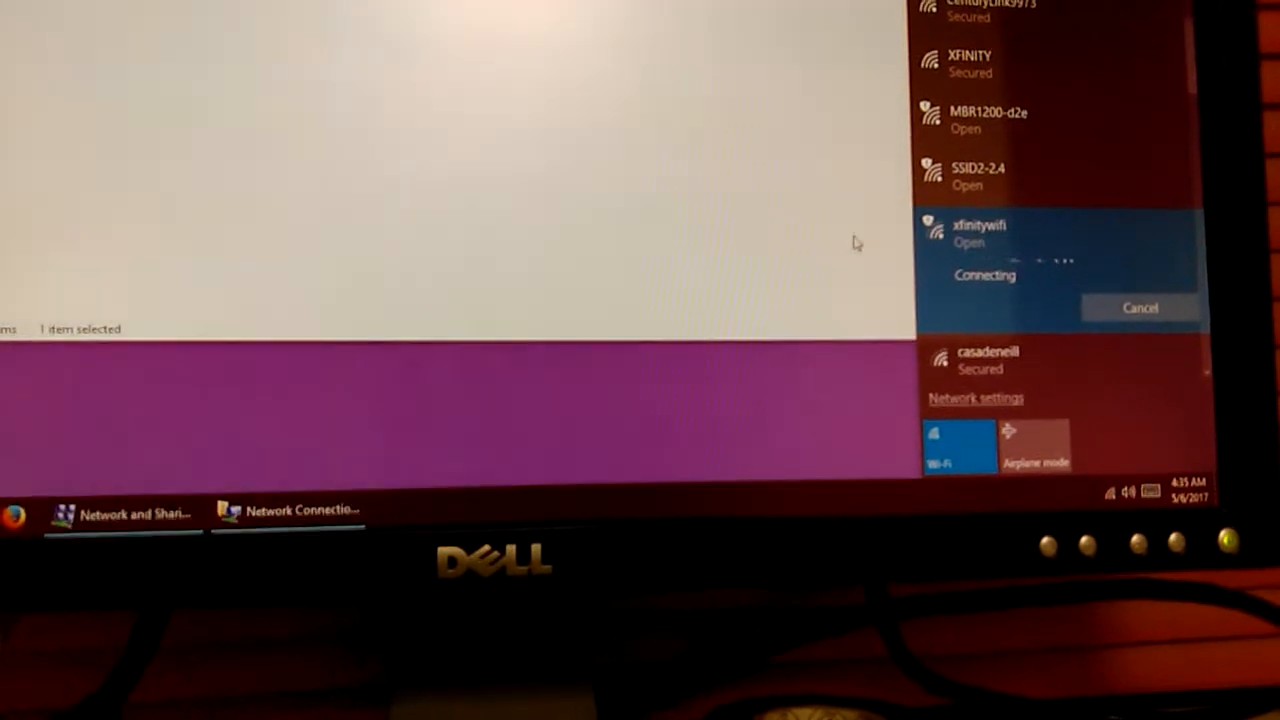